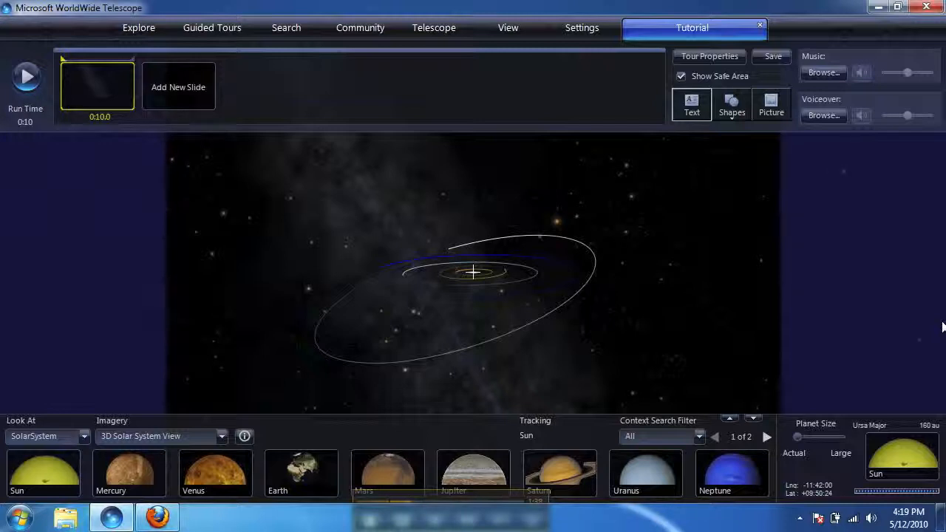
{"action": "mouse_move", "coordinate": [831, 249]}
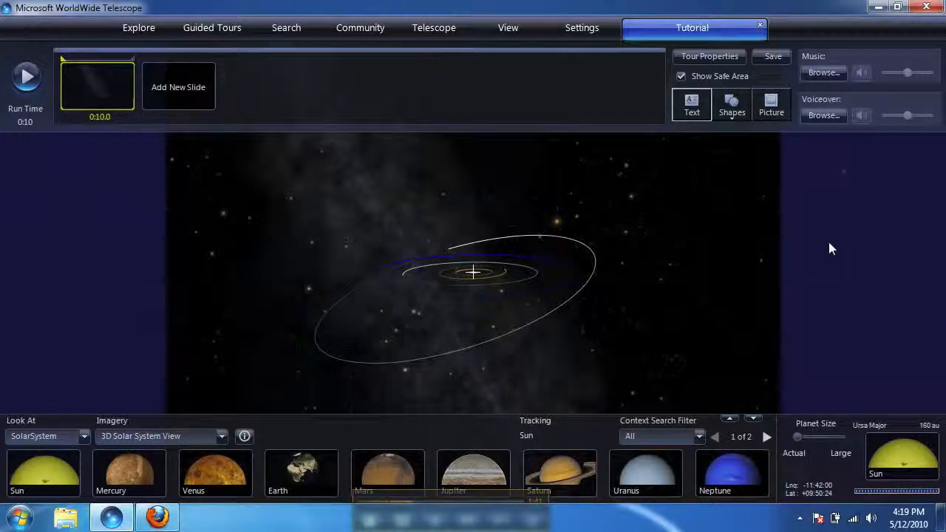
{"action": "mouse_move", "coordinate": [704, 118]}
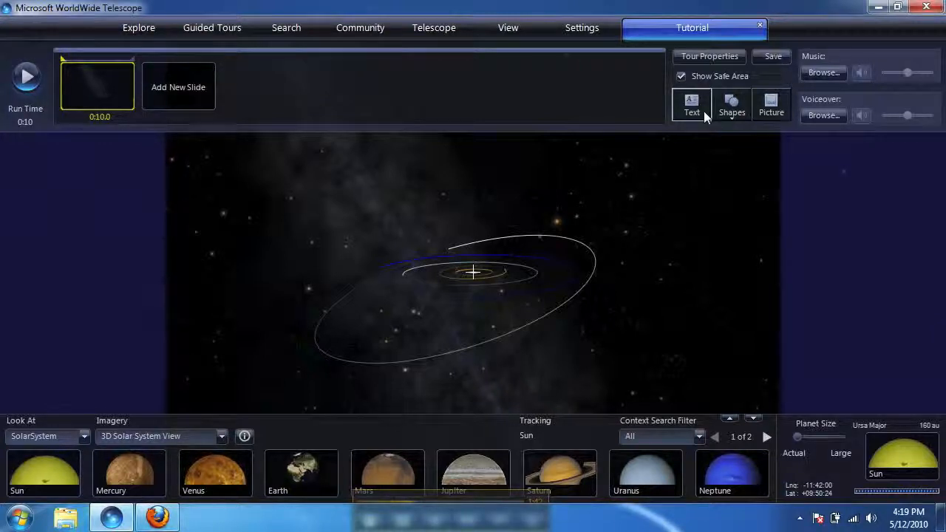
- Add a default 'Test' text item to the tour slide
{"action": "left_click", "coordinate": [691, 103]}
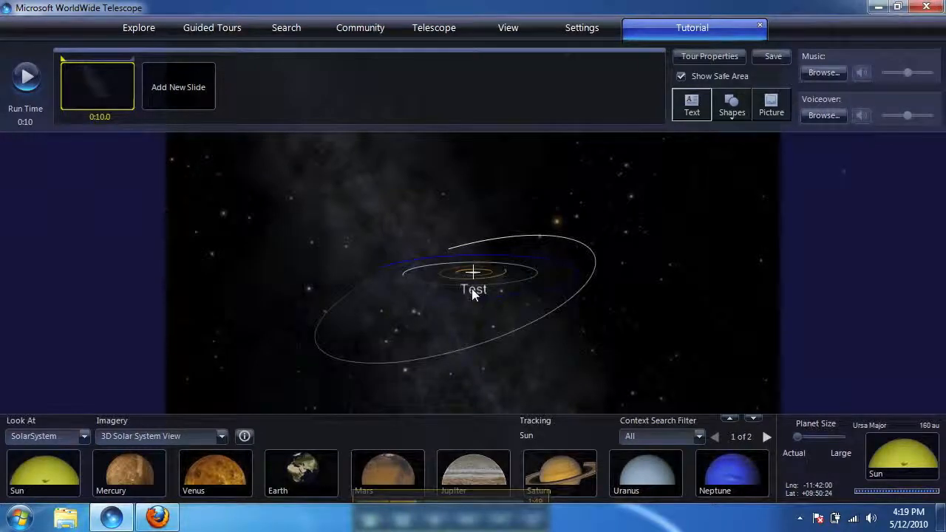
- Recolour the 'Test' text bright green in the Text Editor
{"action": "double_click", "coordinate": [473, 290]}
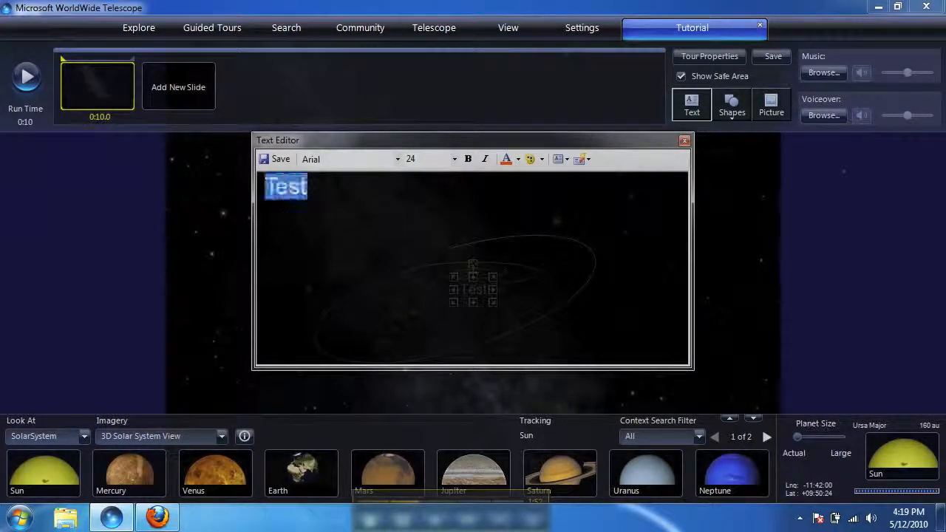
{"action": "mouse_move", "coordinate": [506, 159]}
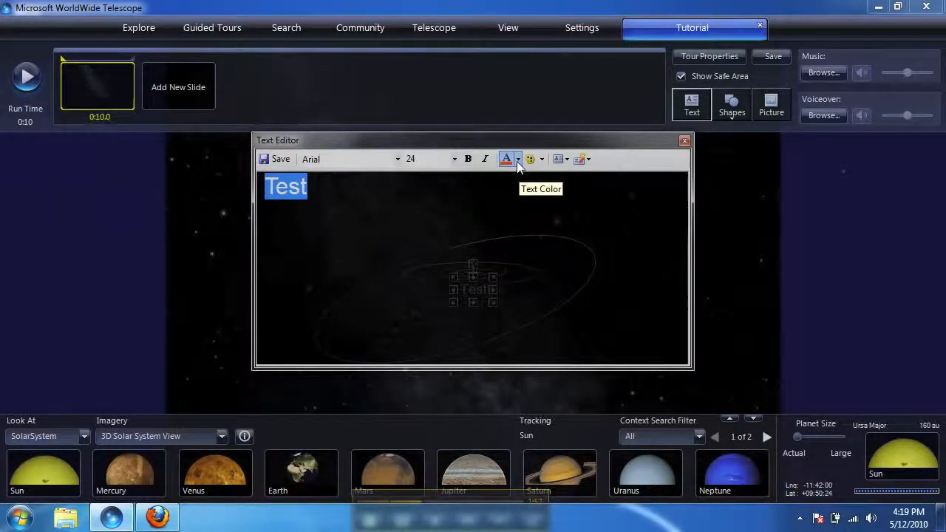
{"action": "left_click", "coordinate": [518, 159]}
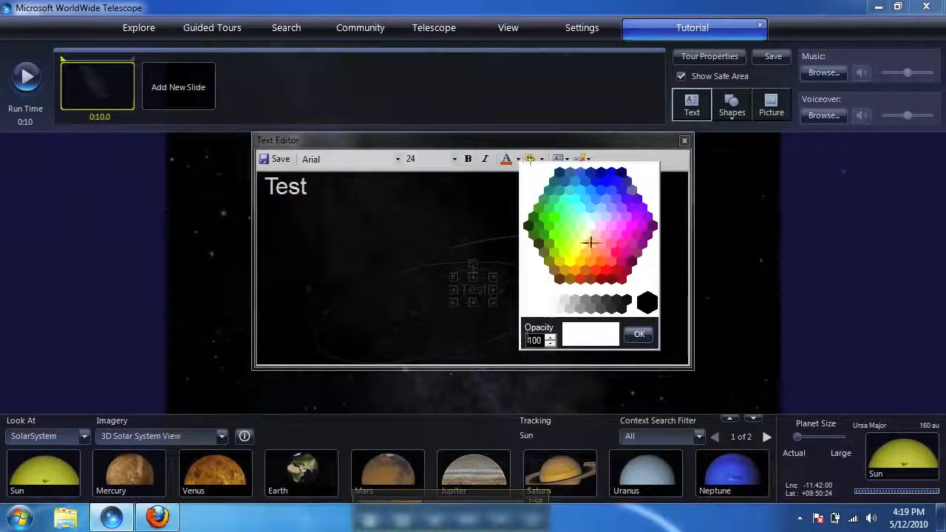
{"action": "left_click", "coordinate": [548, 216]}
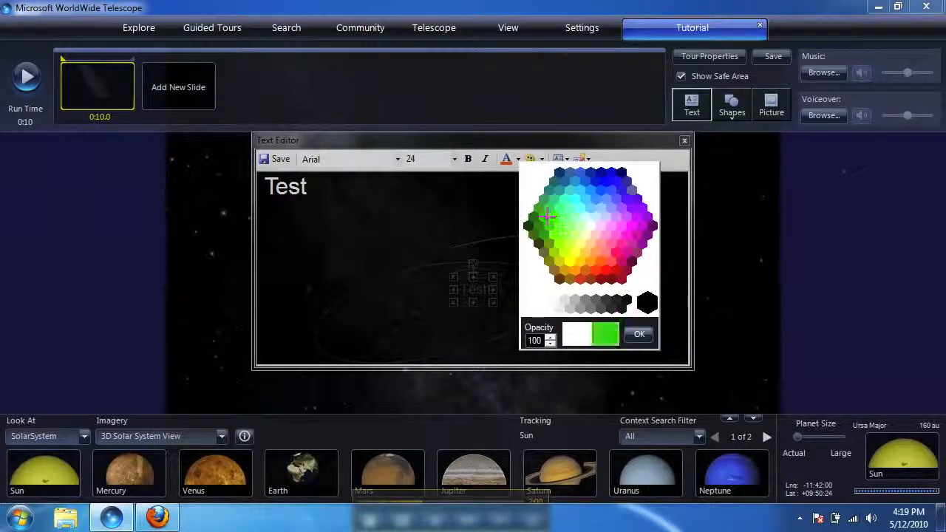
{"action": "left_click", "coordinate": [639, 334]}
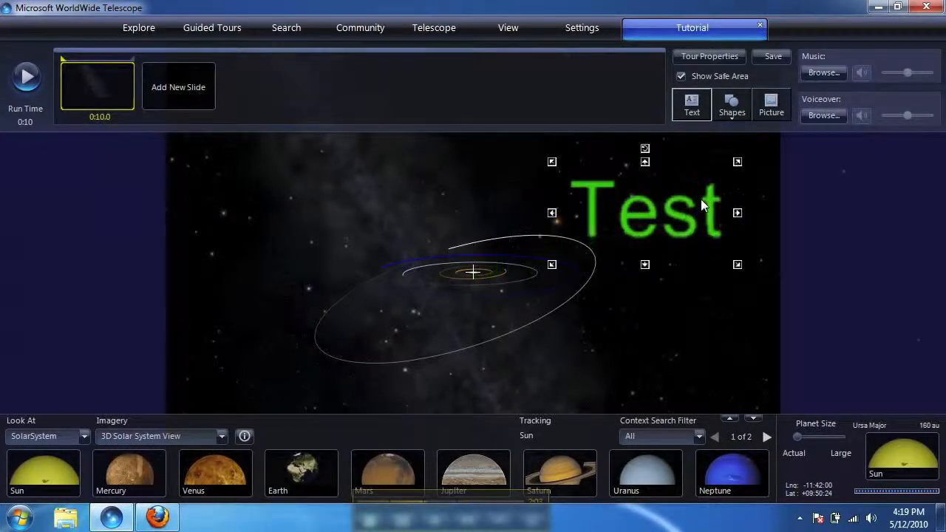
- Set the 'Test' text's colour opacity value to 3 and save the edit
{"action": "double_click", "coordinate": [643, 207]}
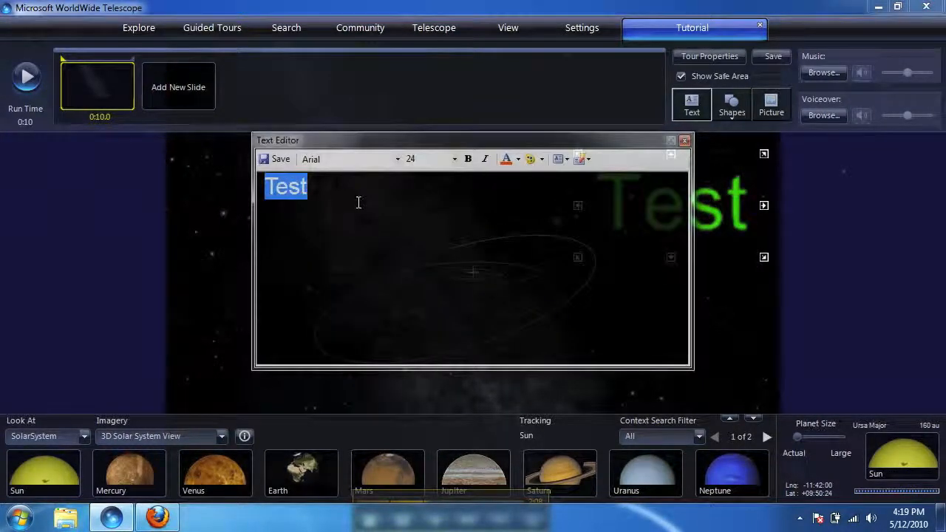
{"action": "left_click", "coordinate": [517, 159]}
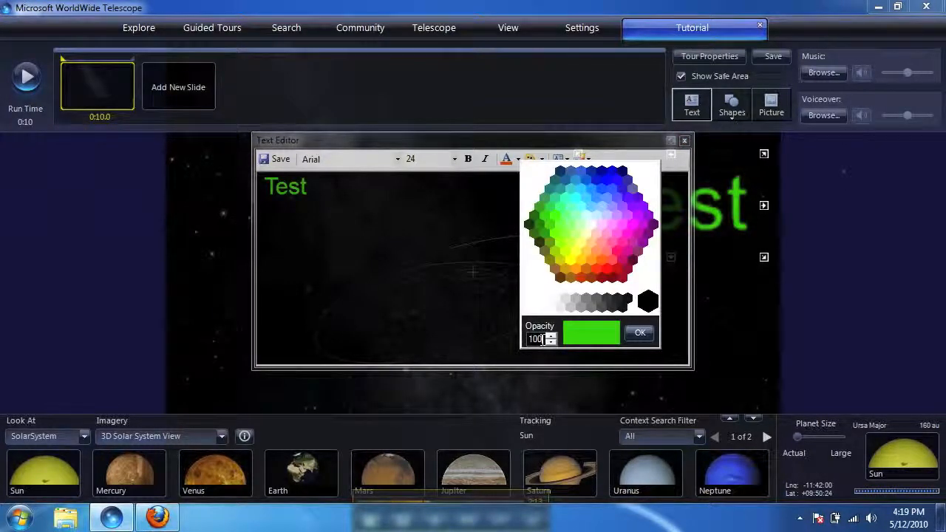
{"action": "type", "text": "3"}
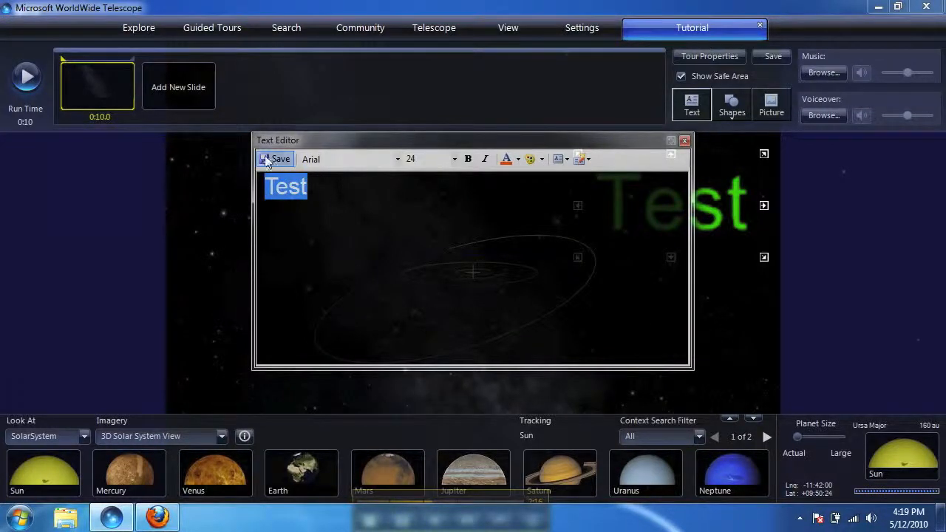
{"action": "left_click", "coordinate": [274, 159]}
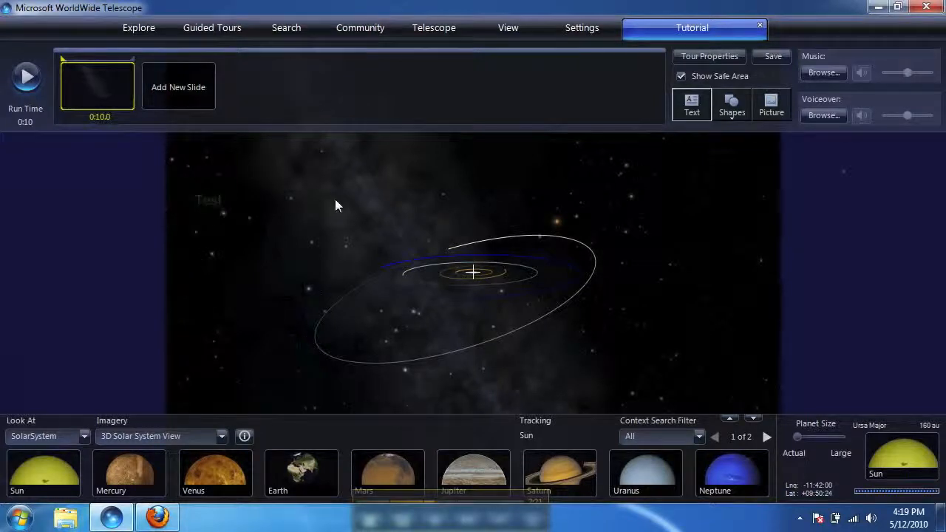
- Add a blue star shape, enlarged over the solar system centre
{"action": "left_click", "coordinate": [732, 105]}
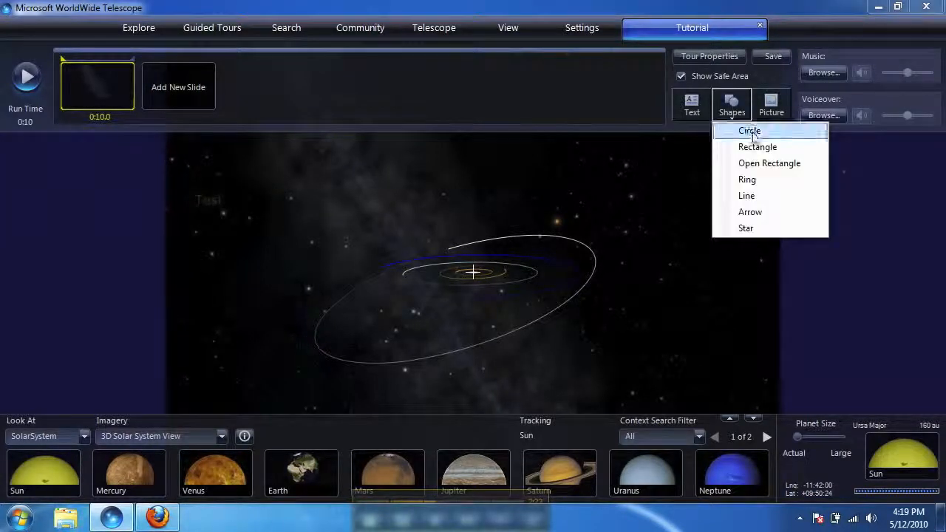
{"action": "mouse_move", "coordinate": [745, 228]}
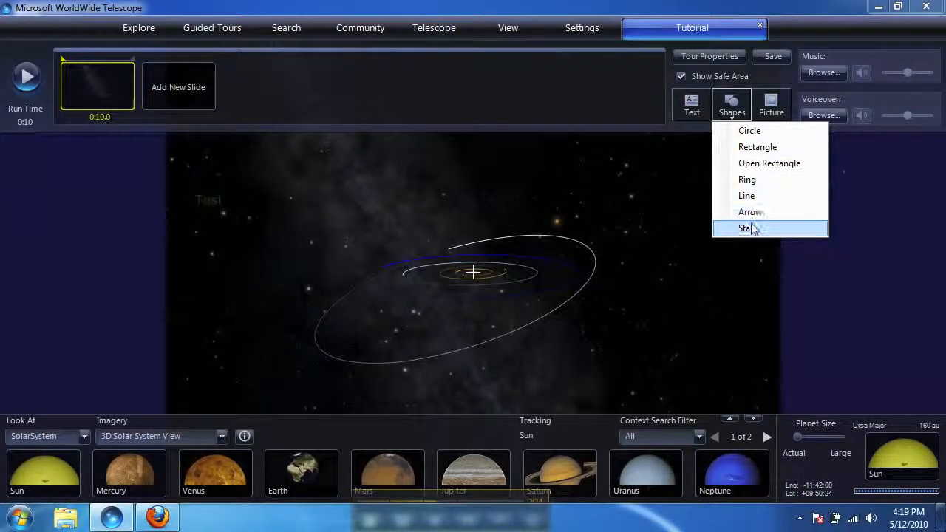
{"action": "left_click", "coordinate": [744, 227]}
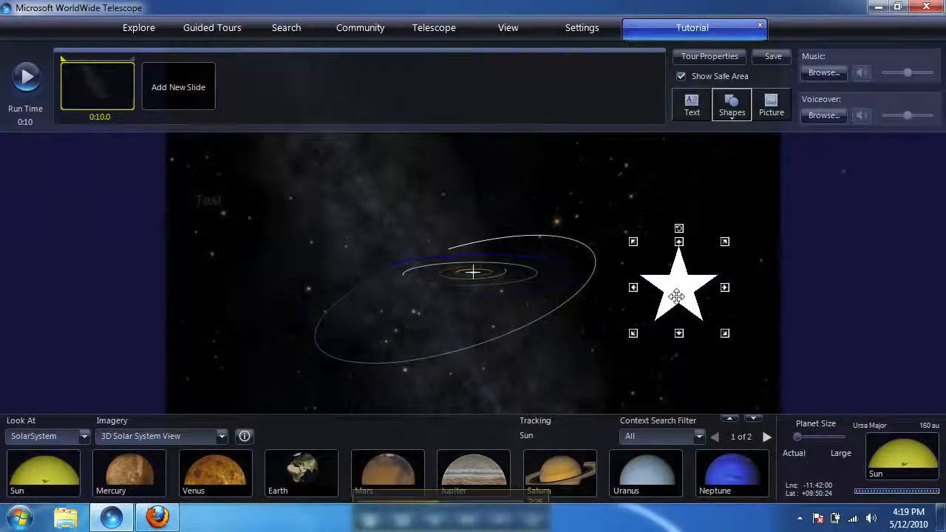
{"action": "right_click", "coordinate": [677, 295]}
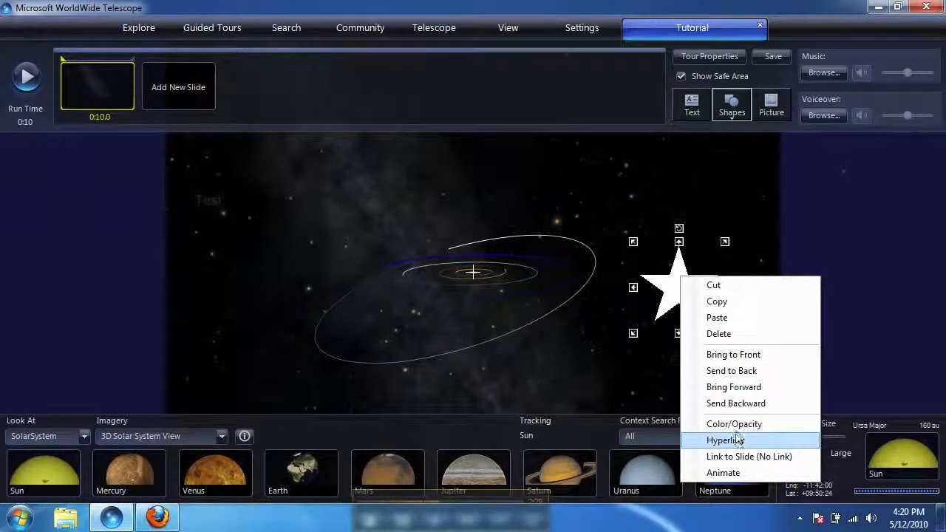
{"action": "left_click", "coordinate": [734, 423]}
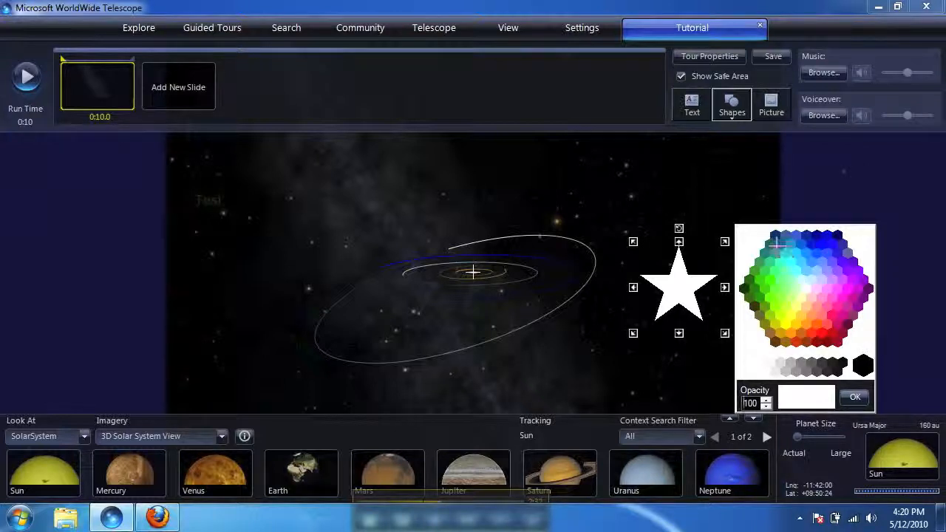
{"action": "left_click", "coordinate": [854, 396]}
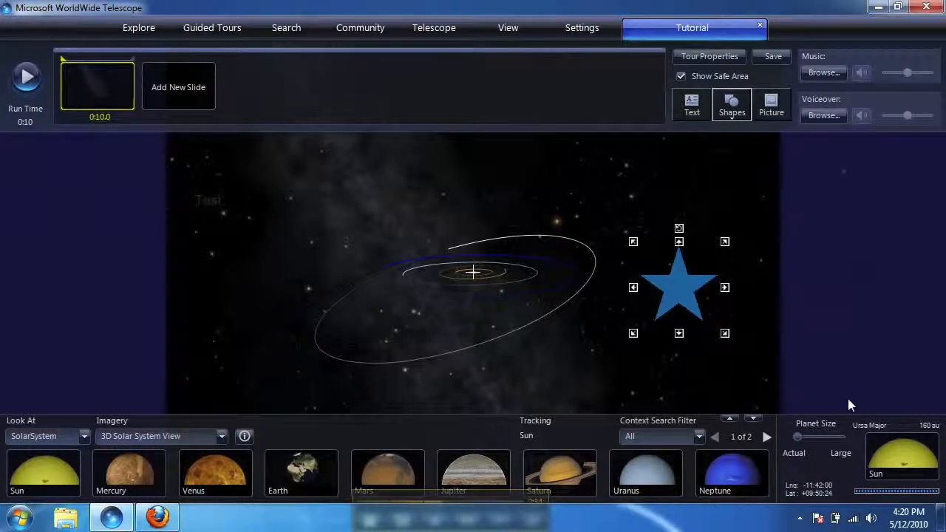
{"action": "left_click_drag", "start_coordinate": [678, 287], "coordinate": [420, 221]}
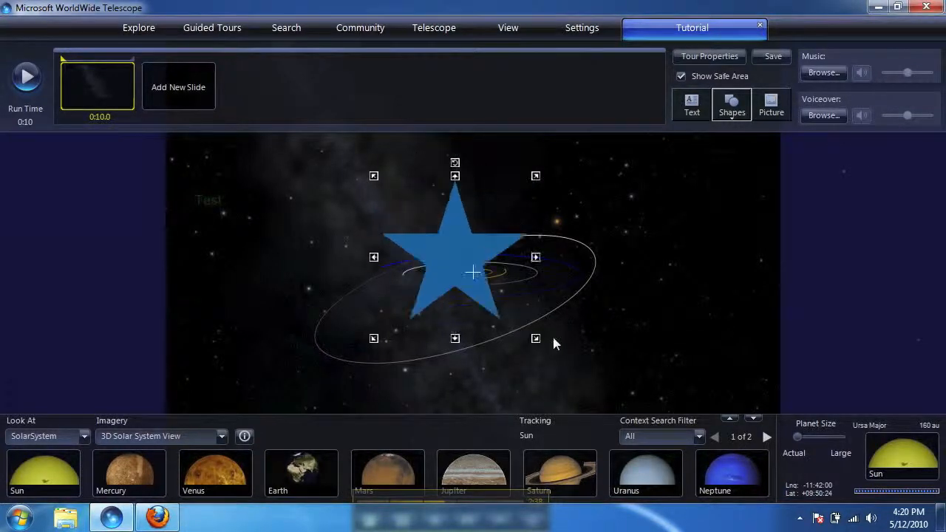
- Set the blue star's opacity to 20
{"action": "right_click", "coordinate": [488, 277]}
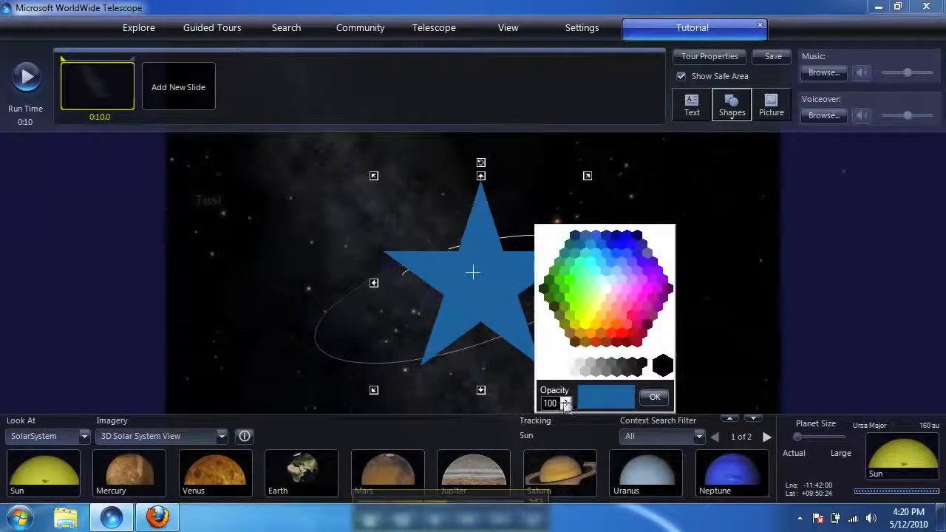
{"action": "type", "text": "20"}
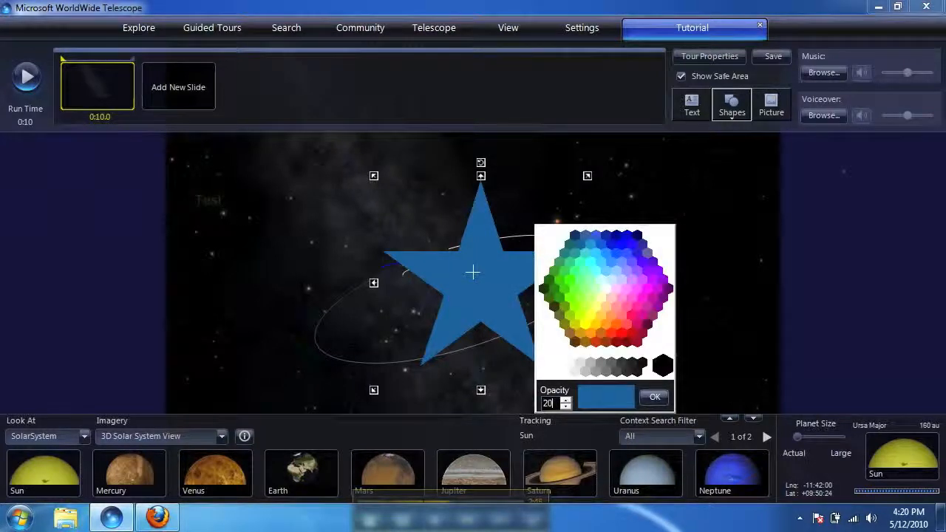
{"action": "left_click", "coordinate": [654, 396]}
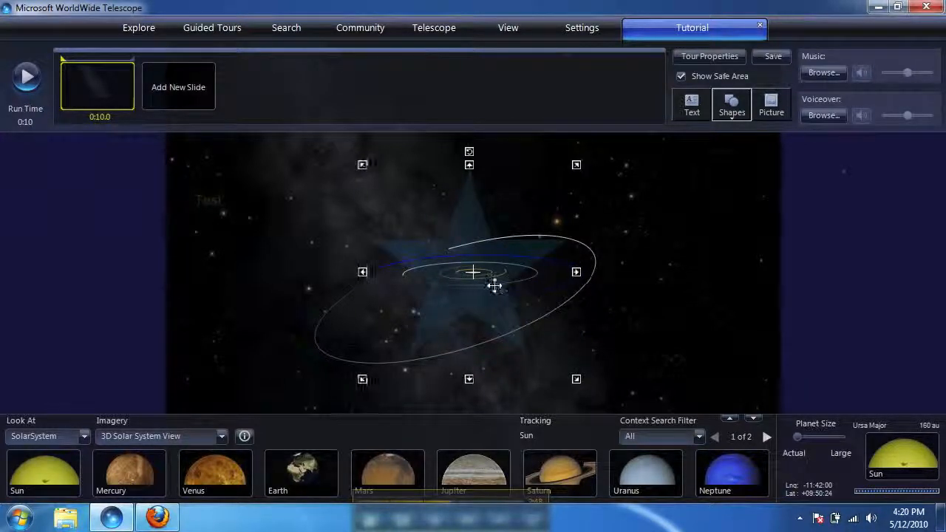
{"action": "left_click", "coordinate": [732, 104]}
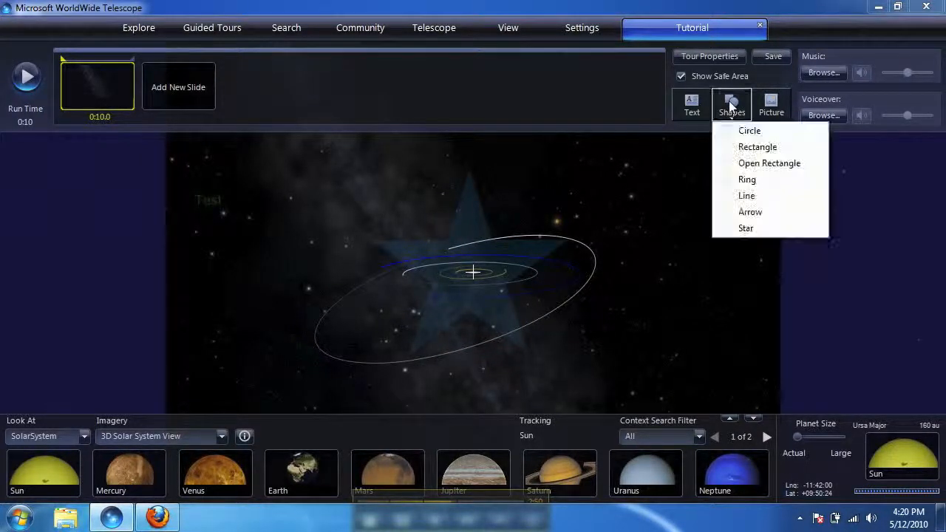
- Add a circle shape coloured faint translucent yellow
{"action": "left_click", "coordinate": [749, 131]}
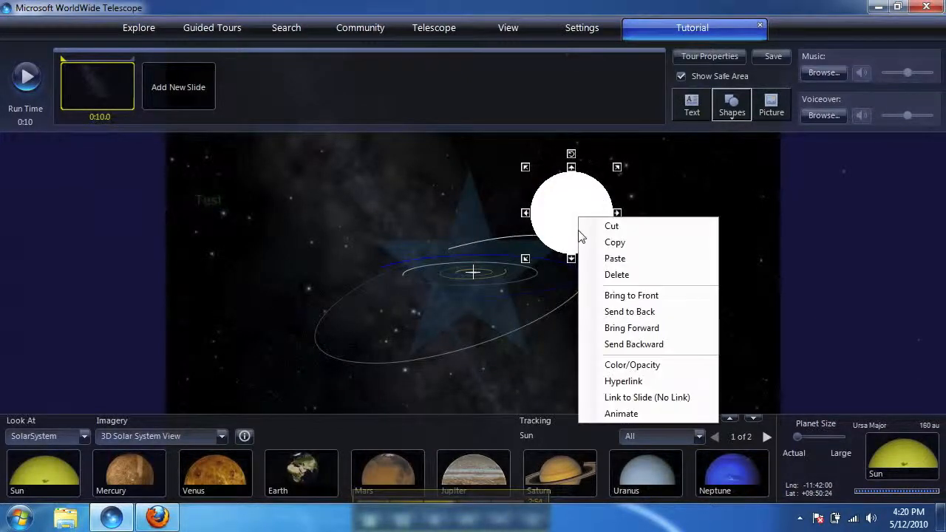
{"action": "left_click", "coordinate": [632, 364]}
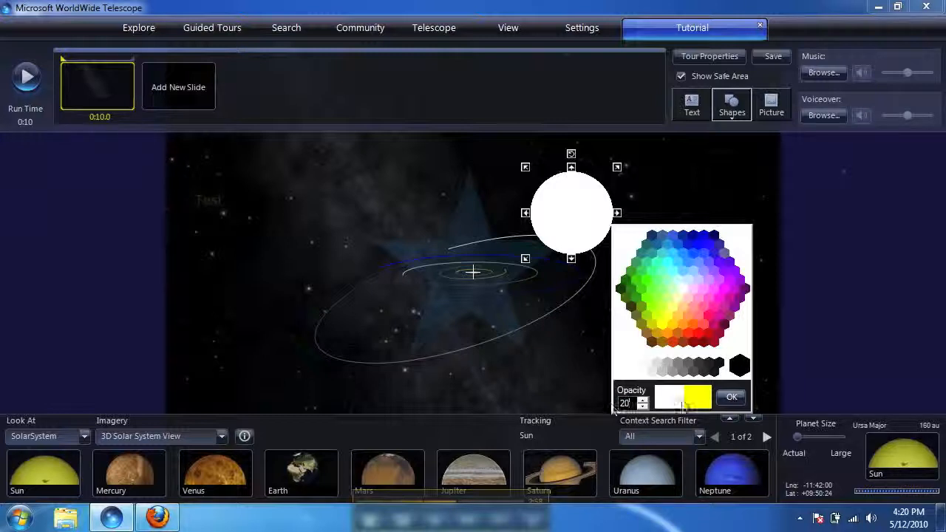
{"action": "left_click", "coordinate": [731, 397]}
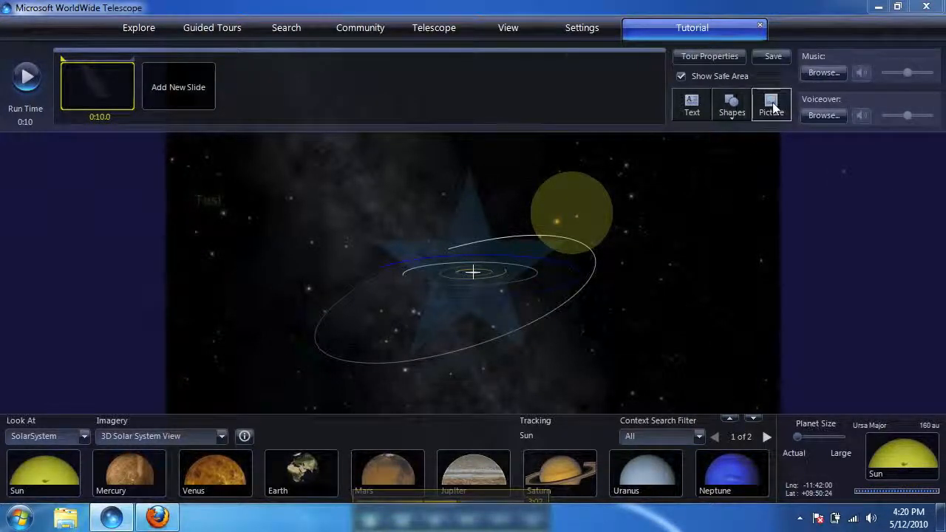
- Insert the Penguins sample picture and tint it yellow
{"action": "left_click", "coordinate": [771, 103]}
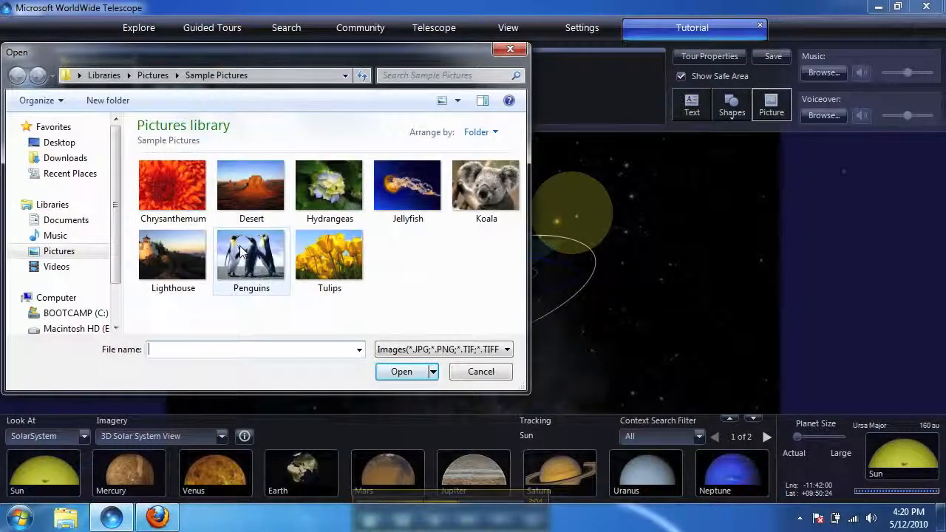
{"action": "left_click", "coordinate": [401, 371]}
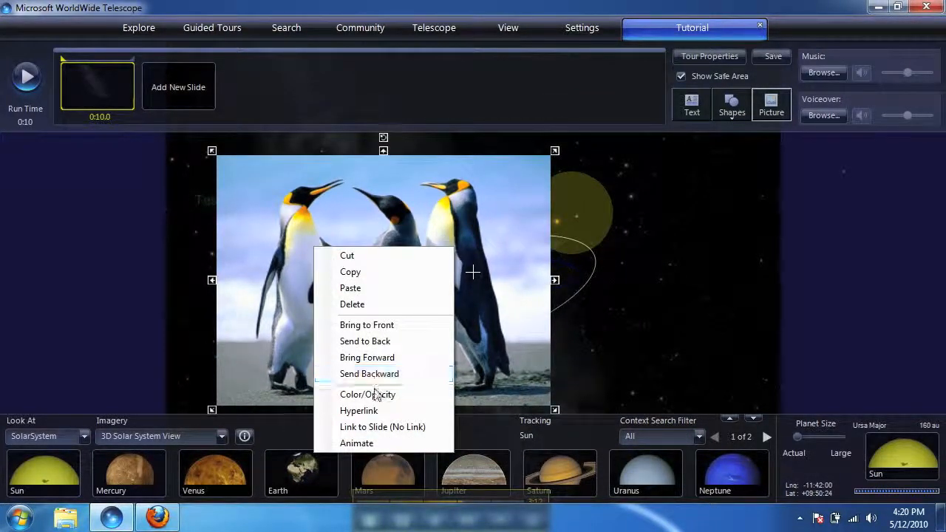
{"action": "left_click", "coordinate": [368, 394]}
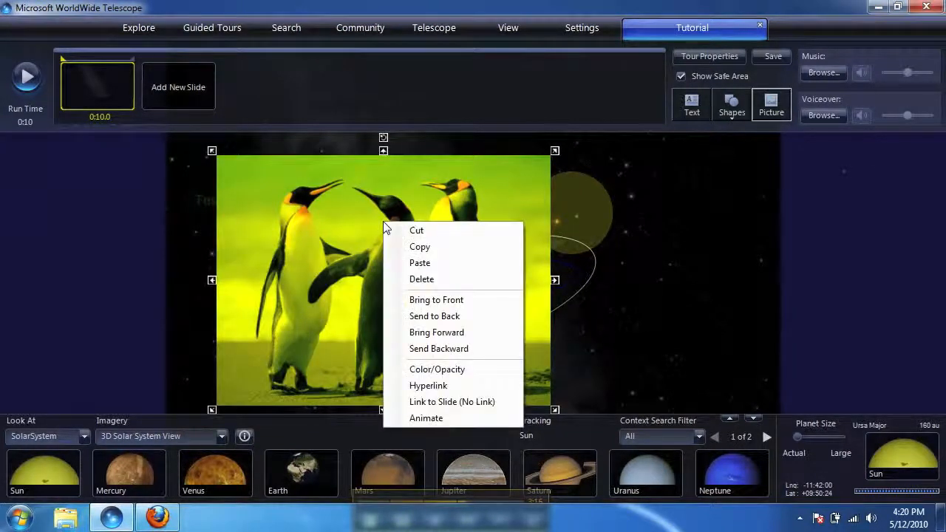
{"action": "left_click", "coordinate": [436, 369]}
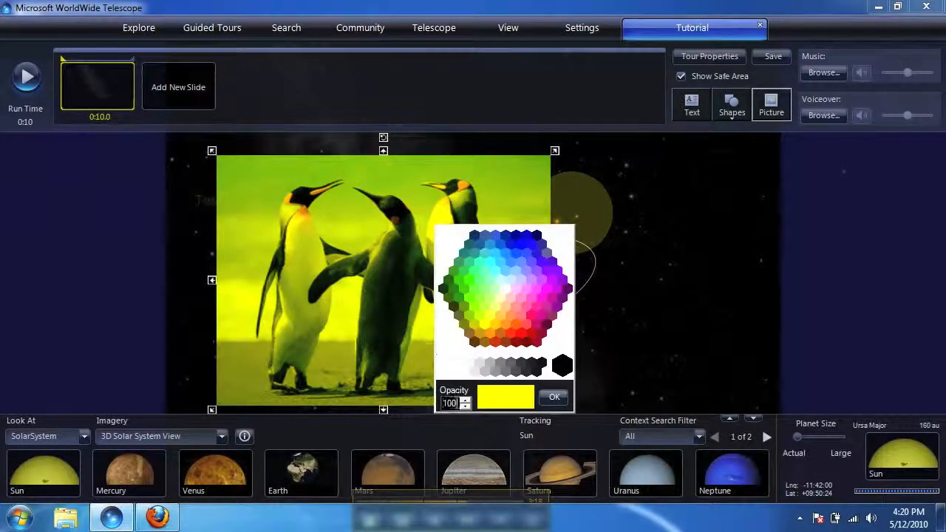